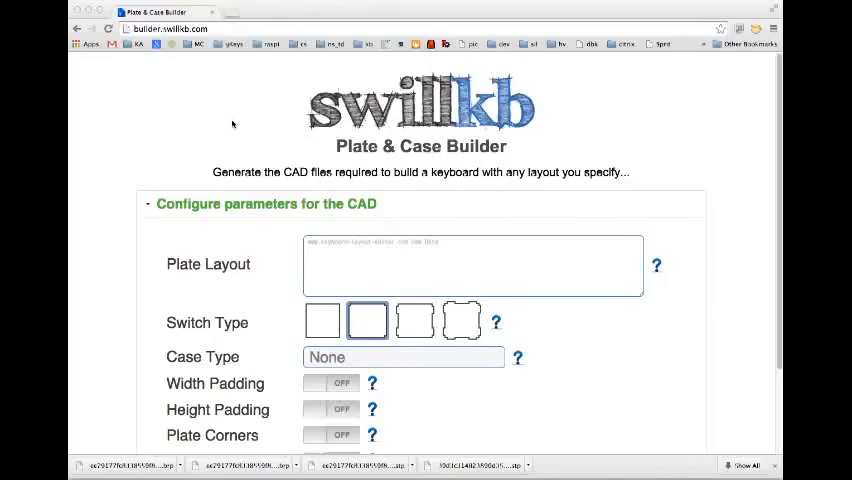
pyautogui.moveTo(724, 224)
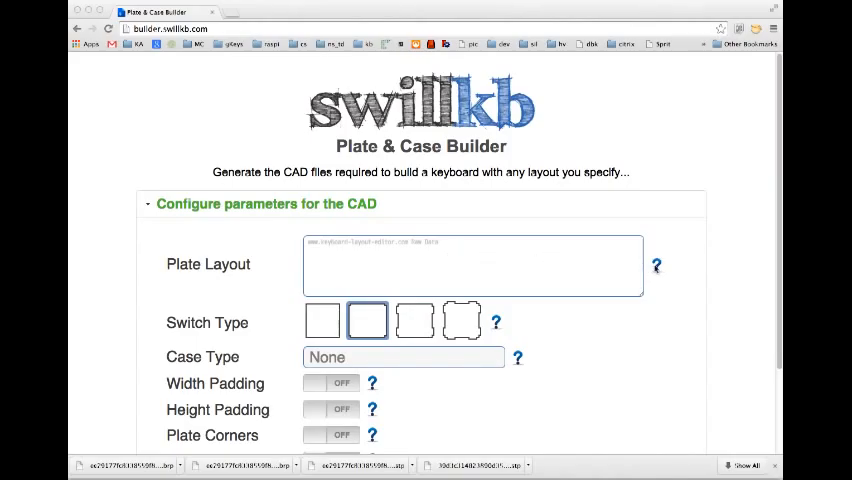
# - Bring up the Layout Help dialog explaining how to supply raw plate layout data
pyautogui.click(656, 265)
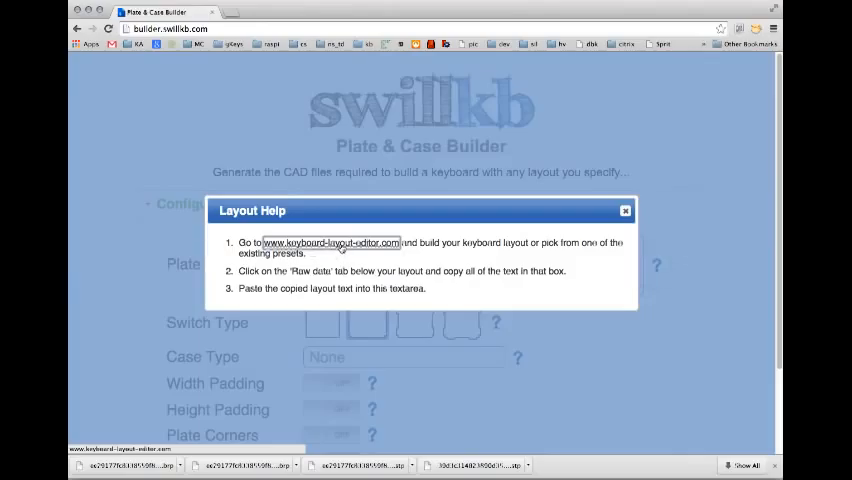
# - Trim the Keyboard Layout Editor layout to a 60% block and carry its raw data back to the builder
pyautogui.click(331, 243)
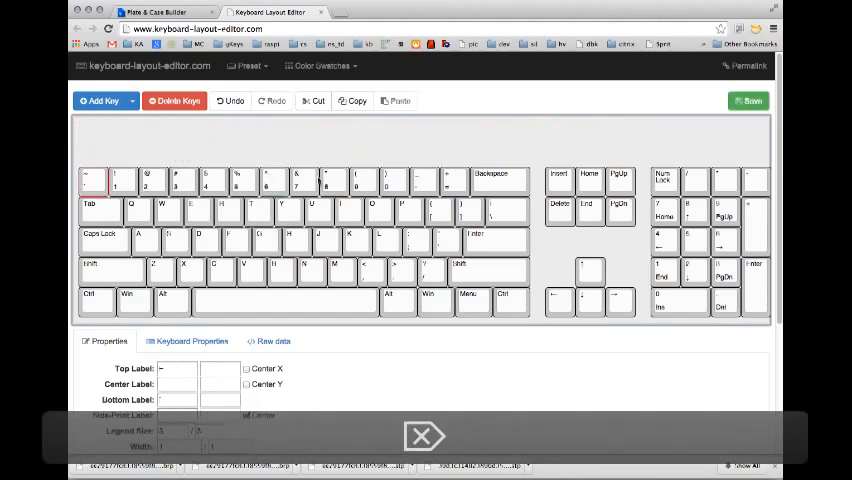
pyautogui.moveTo(535, 150); pyautogui.dragTo(775, 328)
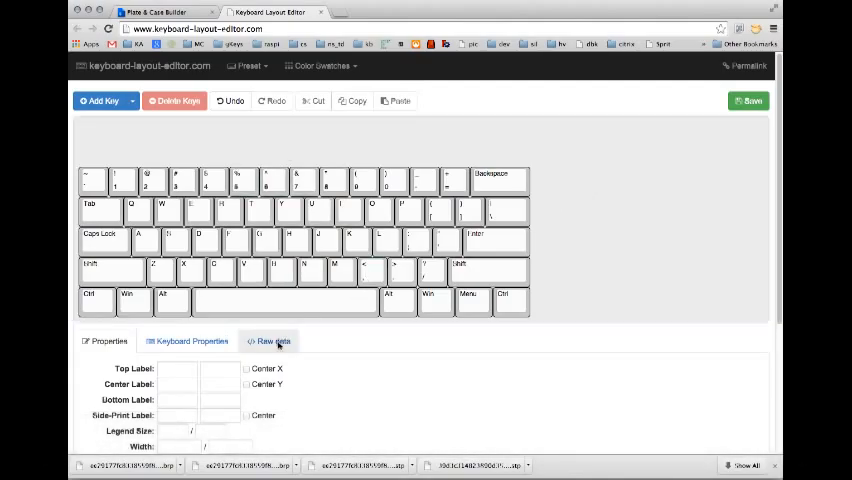
pyautogui.click(273, 341)
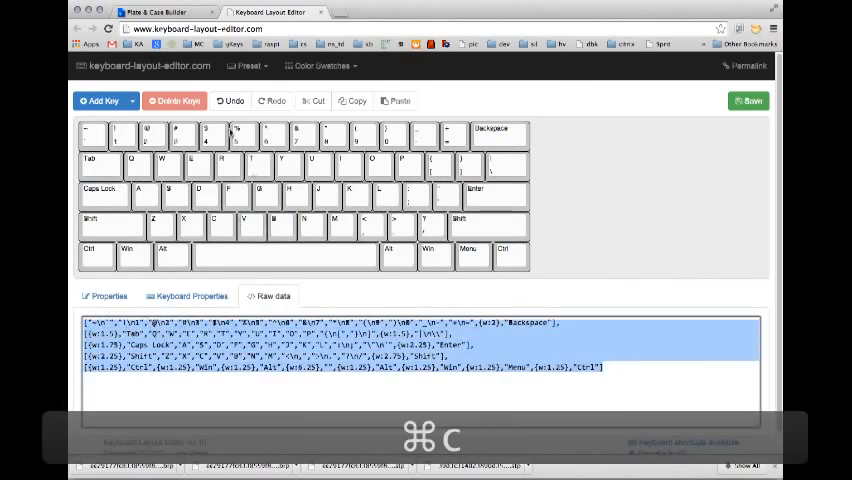
pyautogui.click(160, 11)
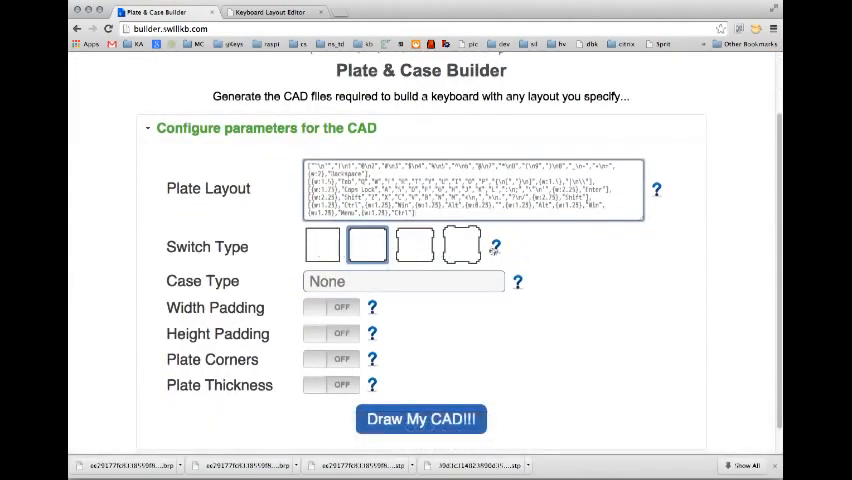
pyautogui.click(491, 247)
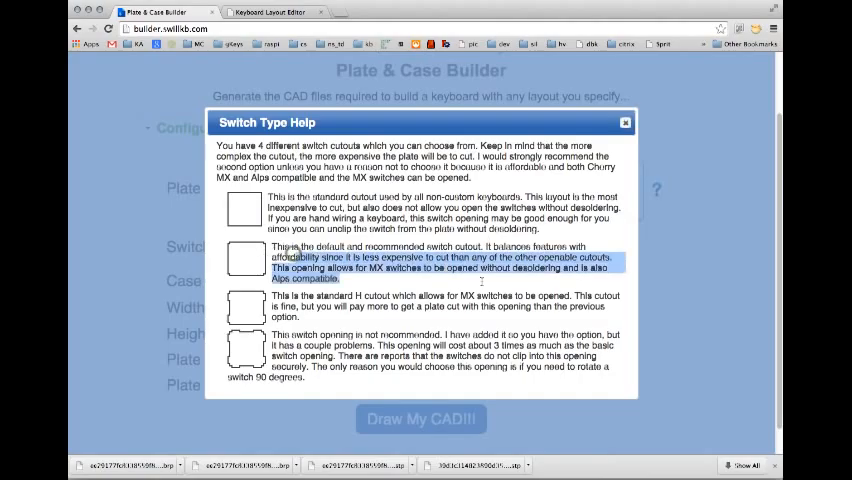
pyautogui.click(460, 280)
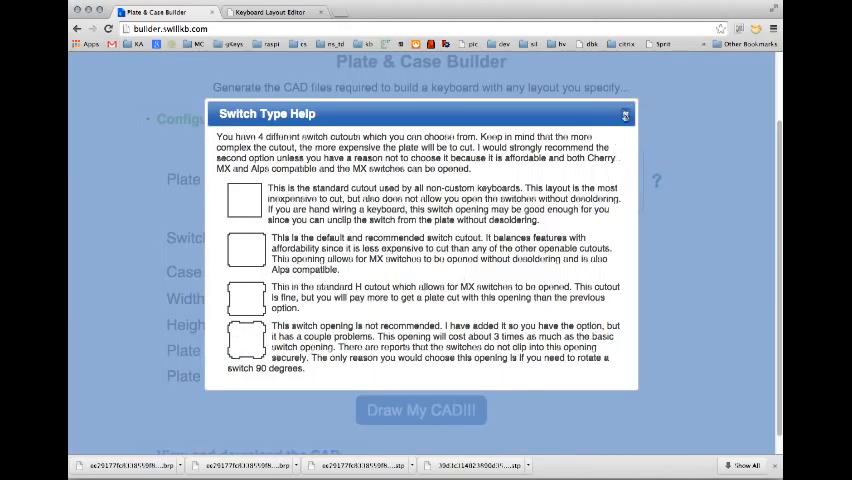
pyautogui.click(624, 114)
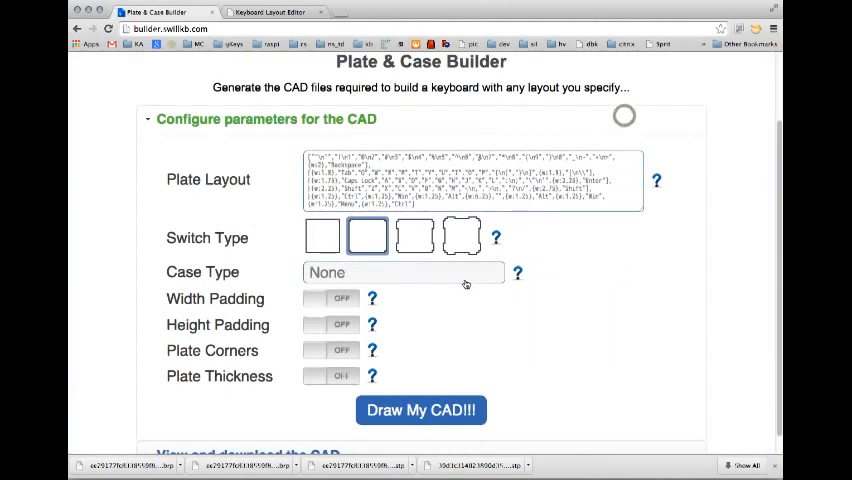
# - Choose the H switch cutout and the Sandwich case type
pyautogui.click(415, 237)
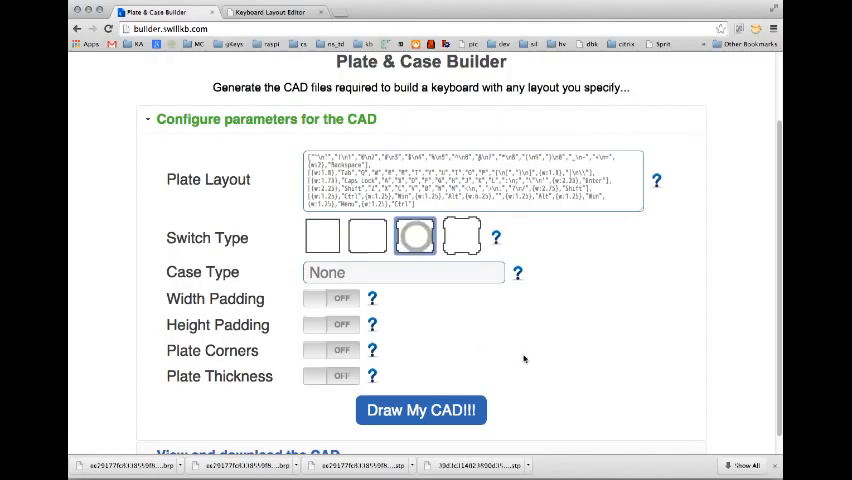
pyautogui.click(404, 272)
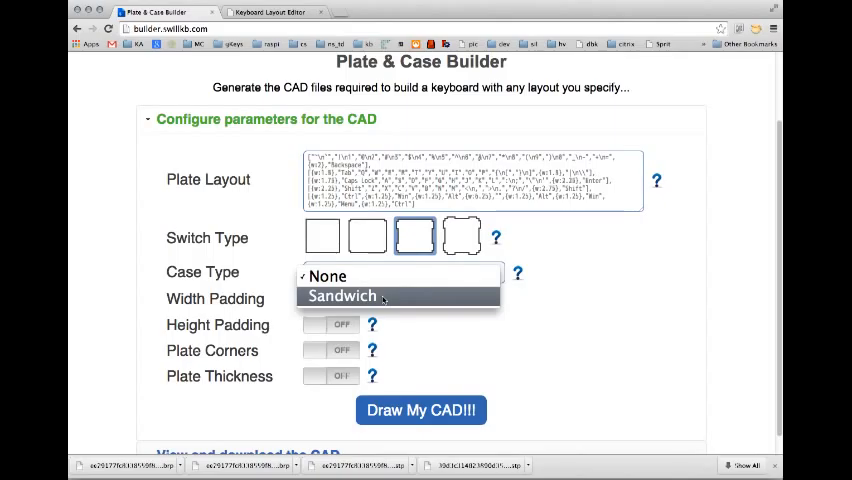
pyautogui.click(341, 296)
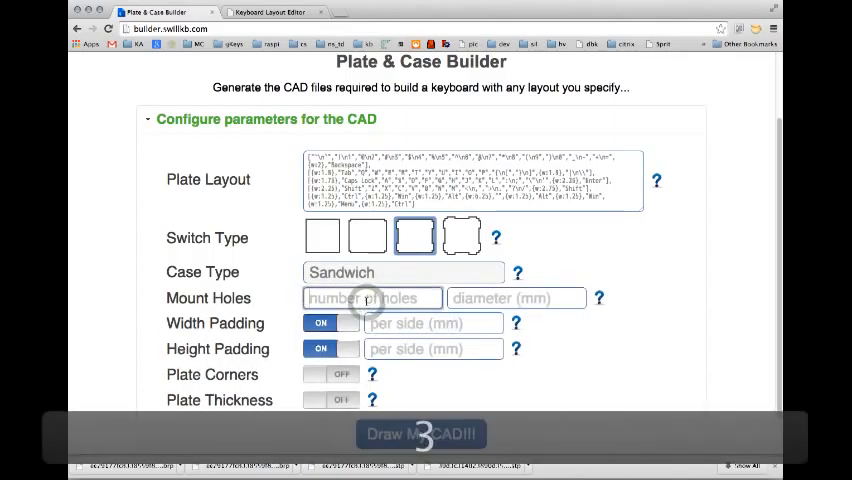
# - Set 30 mount holes of 3 mm, 6 mm padding and rounded 3 mm plate corners
pyautogui.write('30')
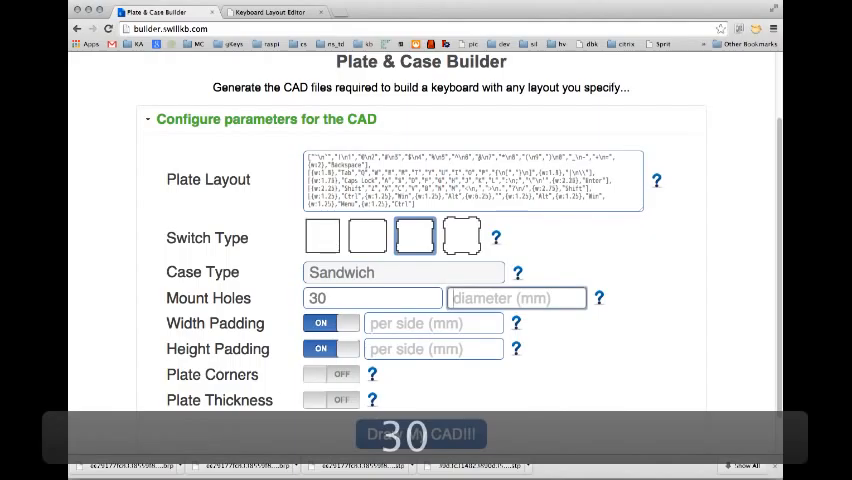
pyautogui.write('3')
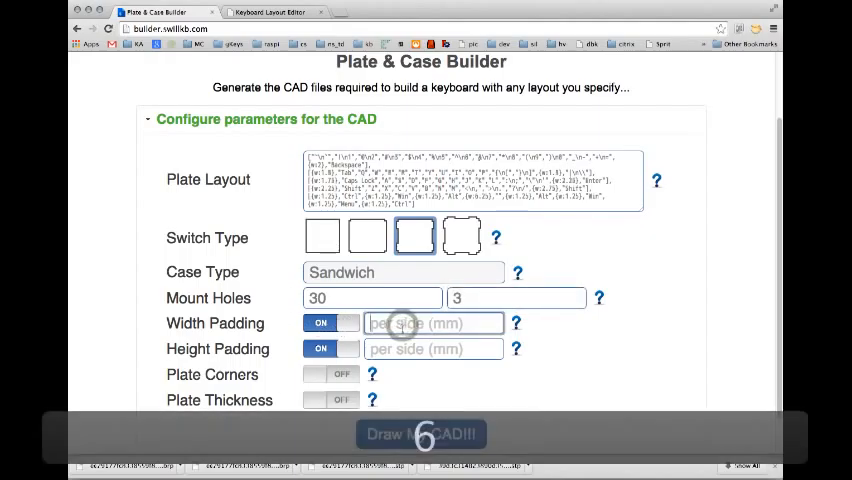
pyautogui.write('6')
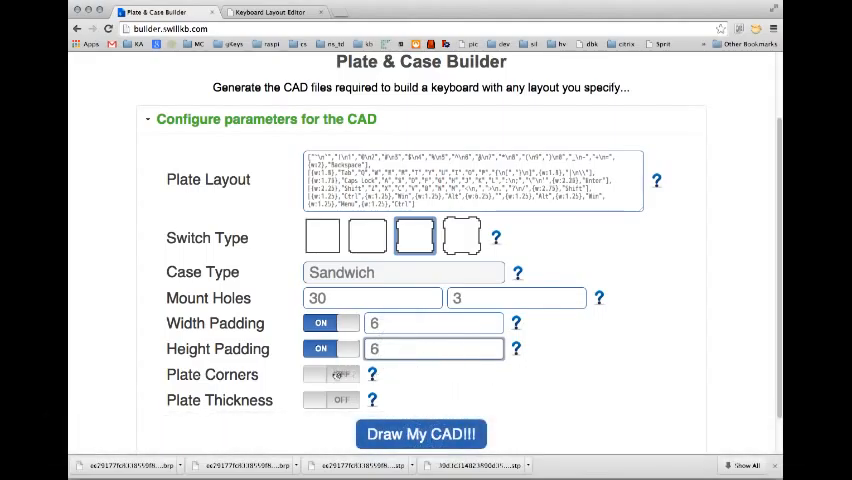
pyautogui.click(330, 374)
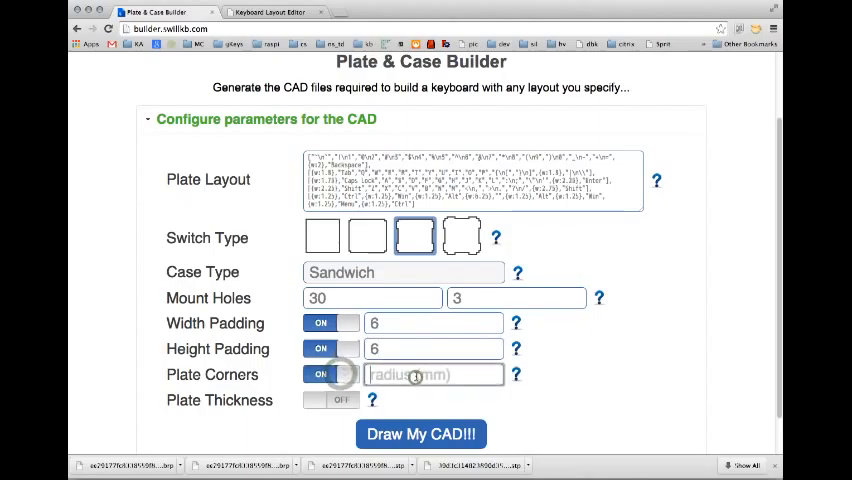
pyautogui.write('3')
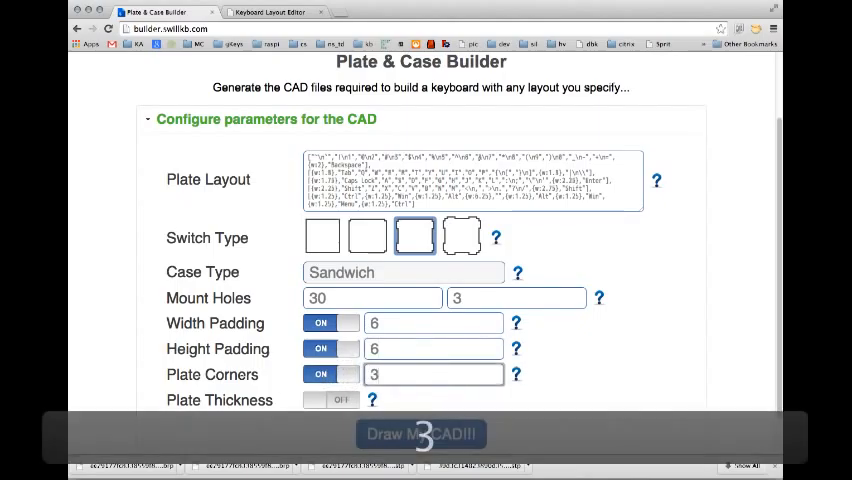
pyautogui.click(331, 400)
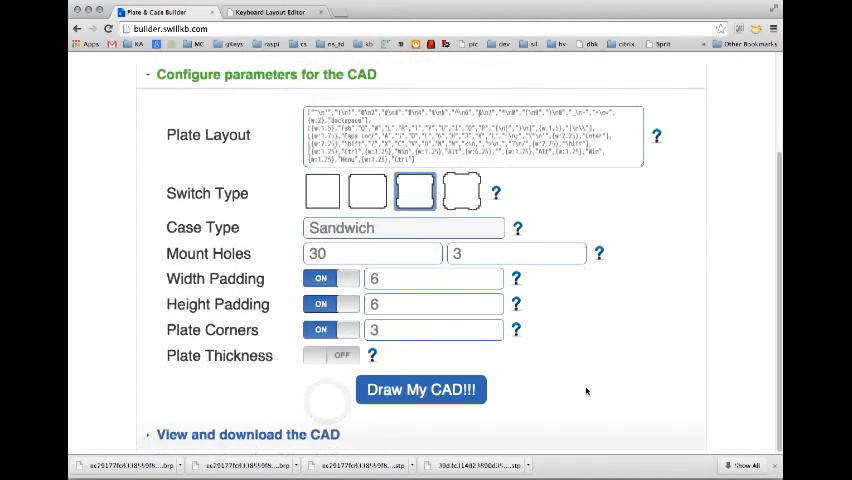
pyautogui.click(420, 389)
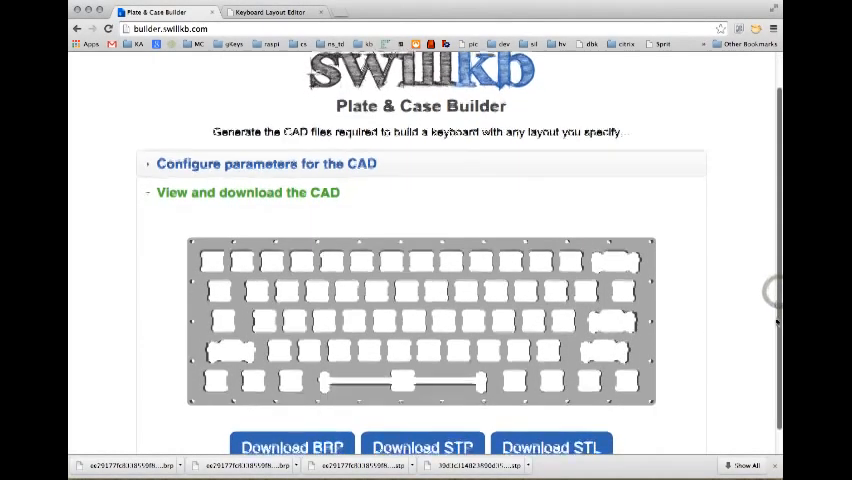
# - Download the generated plate preview as a BRP file
pyautogui.scroll(-3)
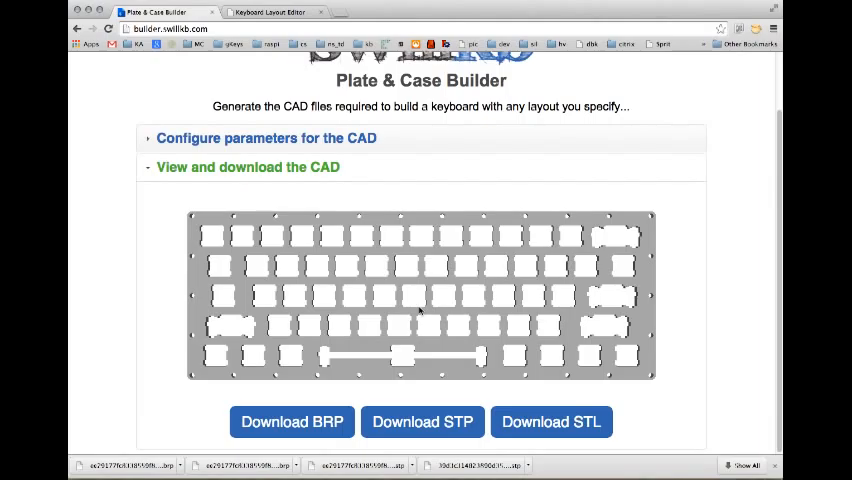
pyautogui.moveTo(408, 300)
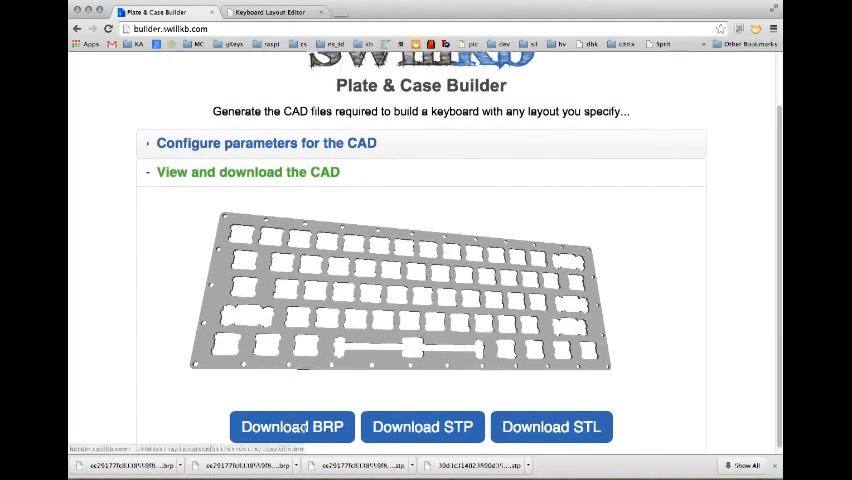
pyautogui.click(291, 427)
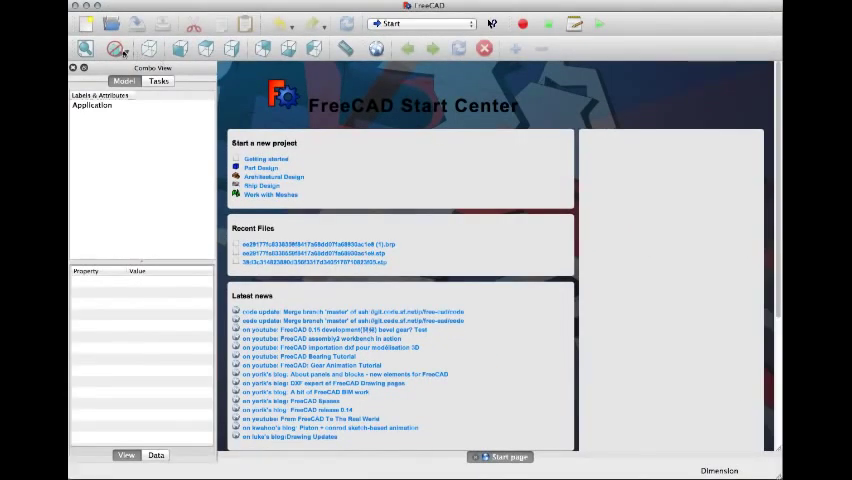
# - Load the downloaded .brp plate file into FreeCAD from the Start Center
pyautogui.click(111, 24)
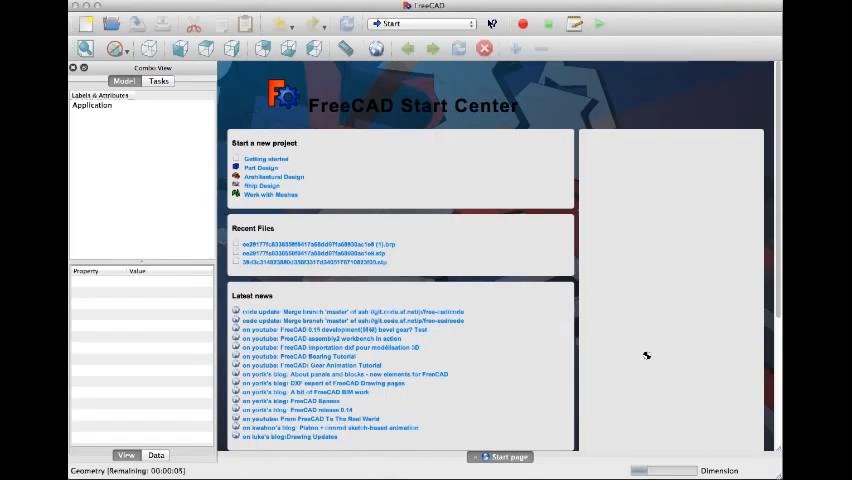
pyautogui.moveTo(608, 295)
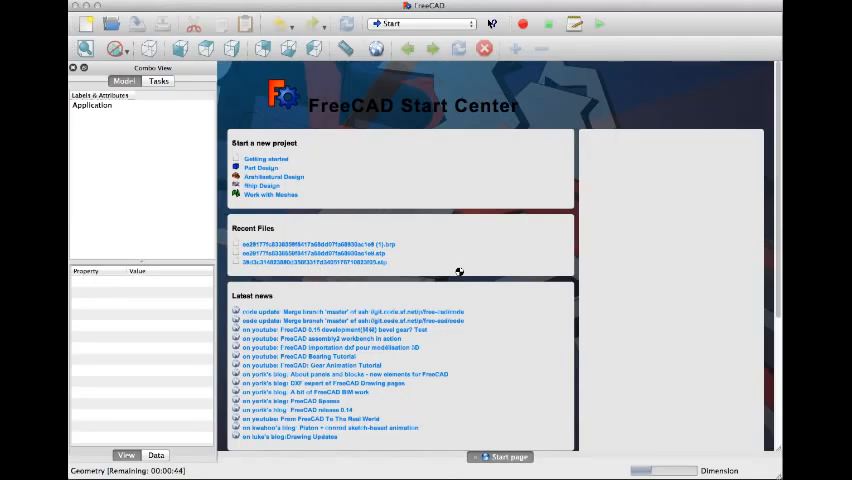
pyautogui.click(310, 262)
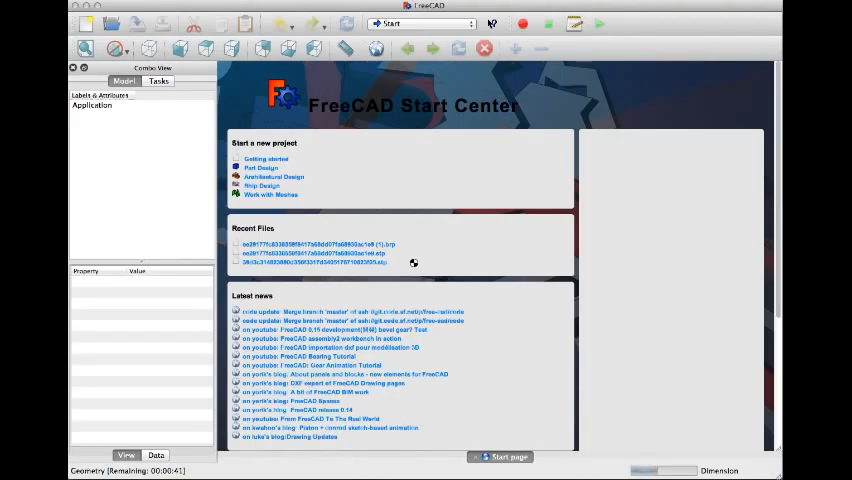
pyautogui.click(310, 262)
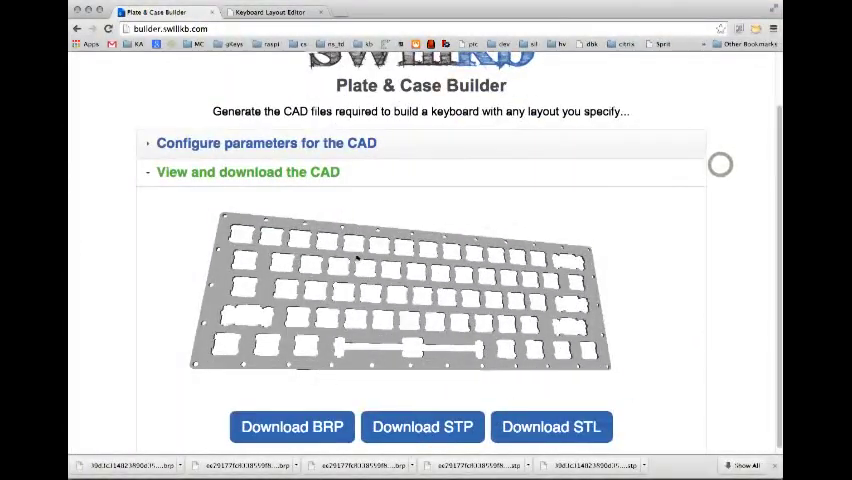
# - Expand the CAD configuration parameters panel and switch back toward FreeCAD
pyautogui.click(266, 143)
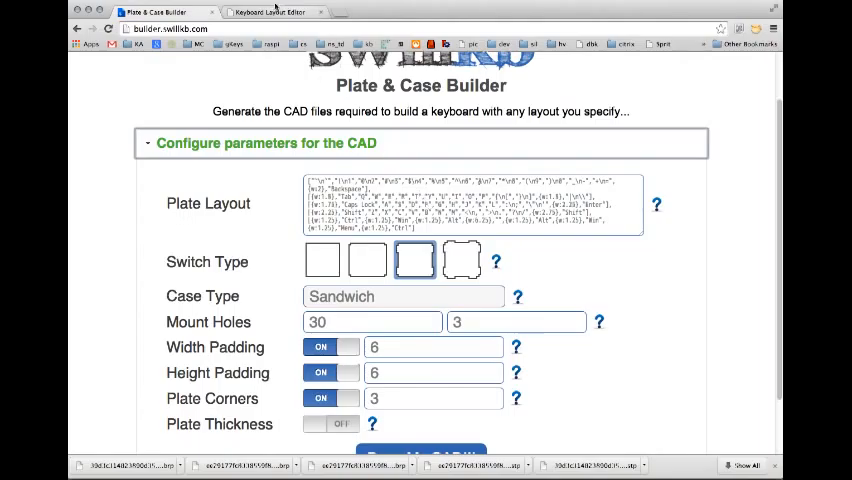
pyautogui.click(268, 11)
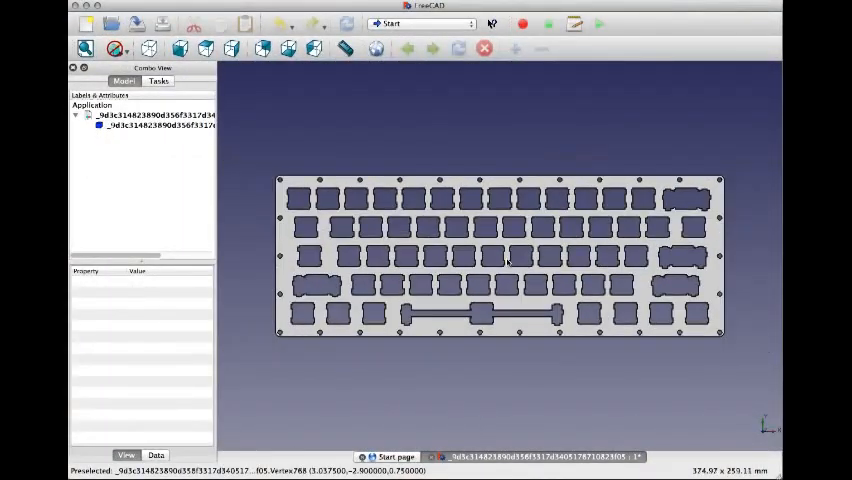
pyautogui.moveTo(528, 358)
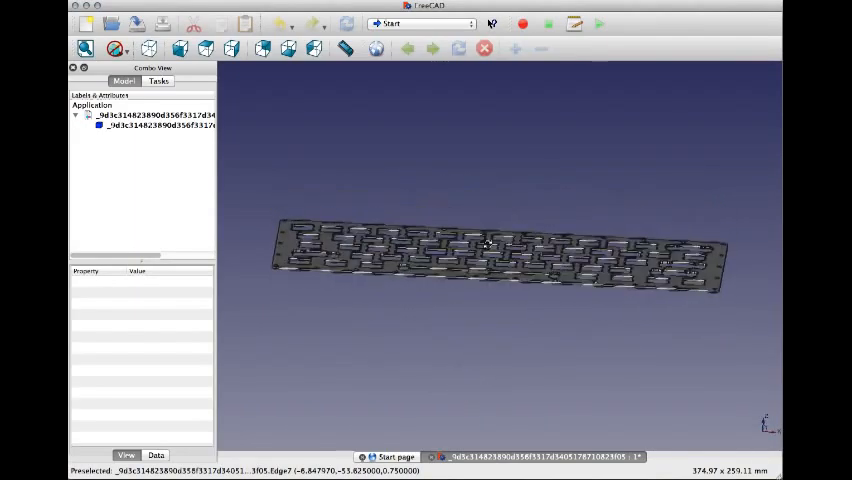
# - Zoom the imported plate to inspect its switch cutouts and mount holes
pyautogui.scroll(3)
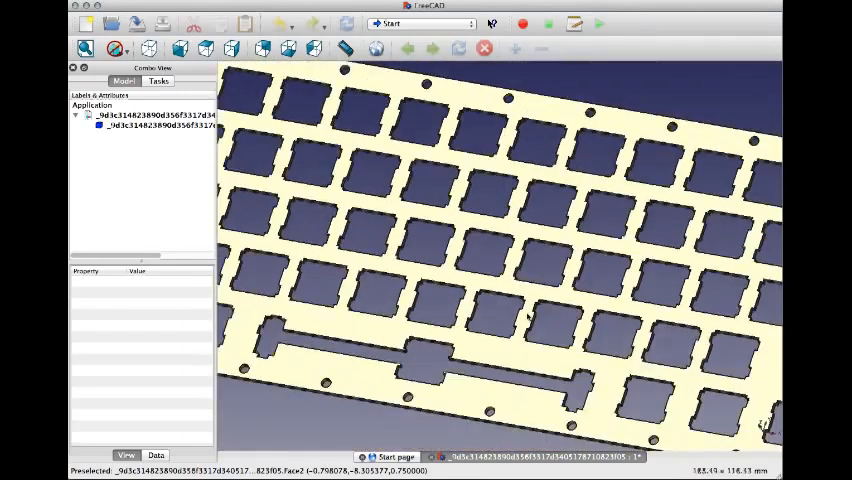
pyautogui.scroll(-3)
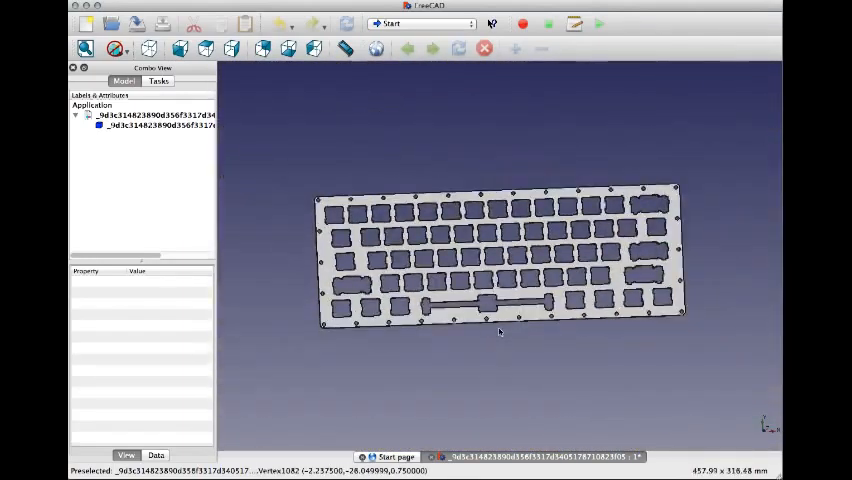